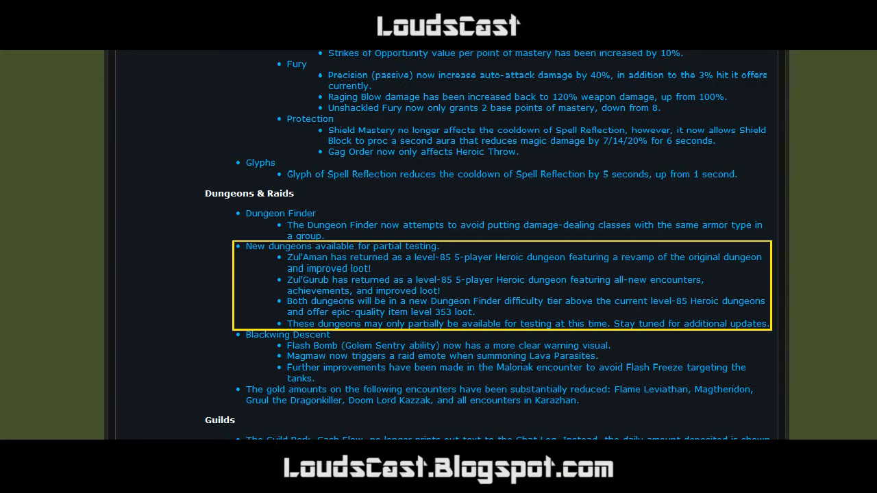
# Scroll down to the Death Knights section showing the Raise Ally battle resurrection entry
pyautogui.scroll(-3)
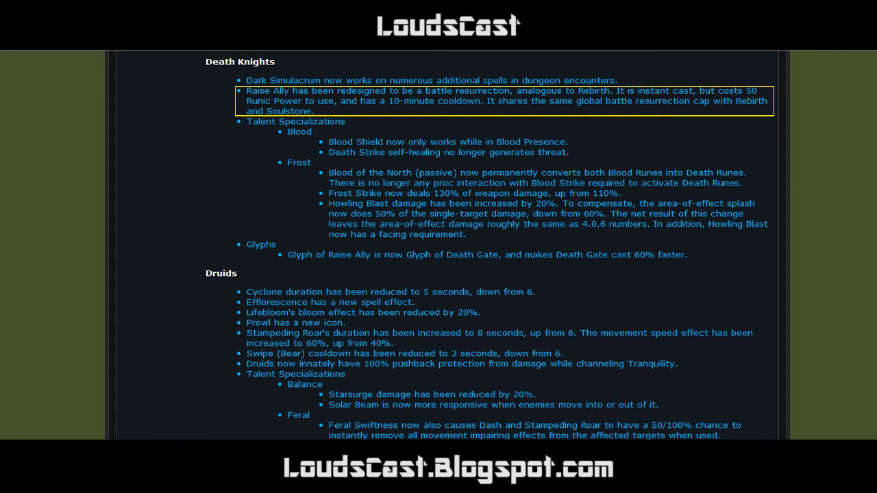
# Scroll to Warriors, mark Rallying Cry, then move the highlight to the Colossus Smash armor line
pyautogui.scroll(-3)
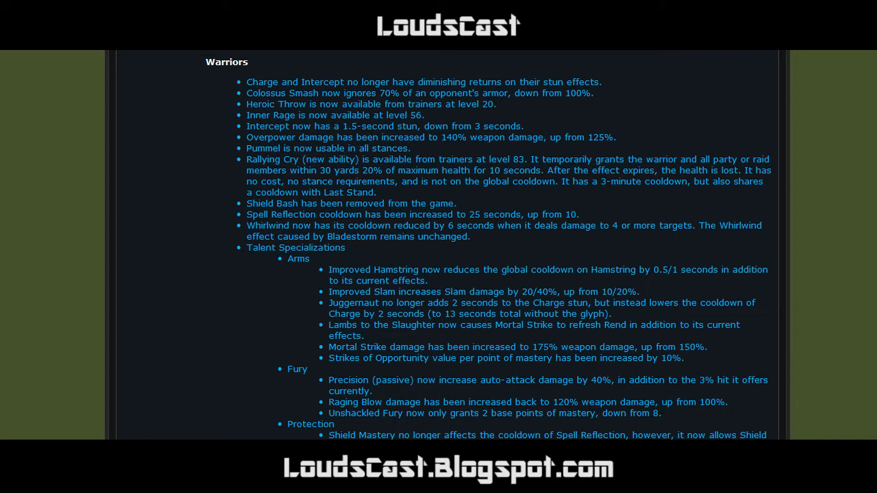
pyautogui.doubleClick(509, 175)
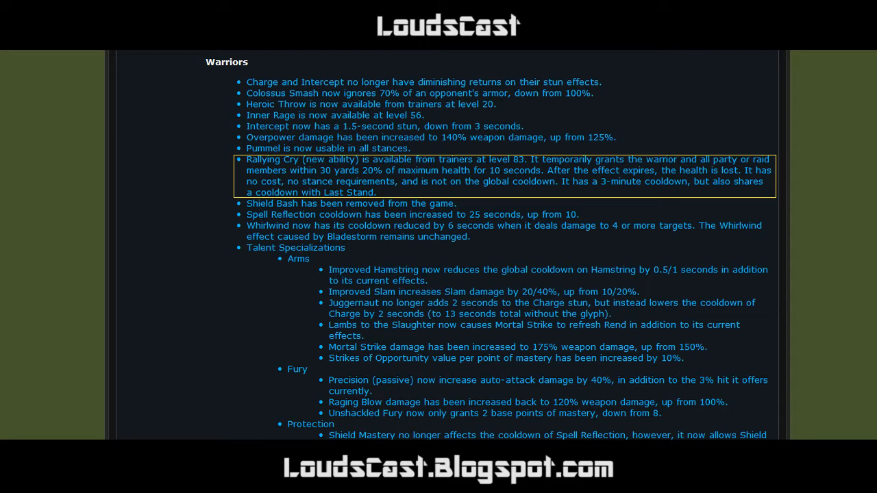
pyautogui.click(420, 93)
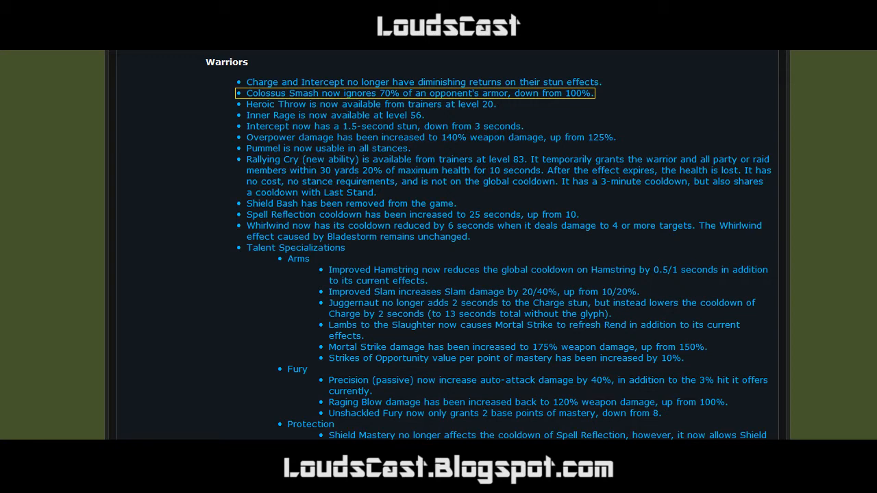
# Scroll to the Rogues section and highlight the Stealth base cooldown reduction entry
pyautogui.scroll(-3)
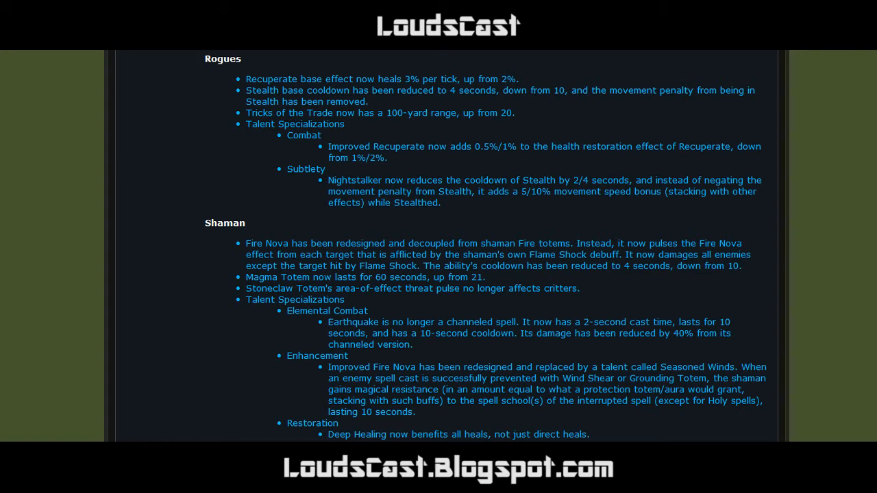
pyautogui.doubleClick(500, 96)
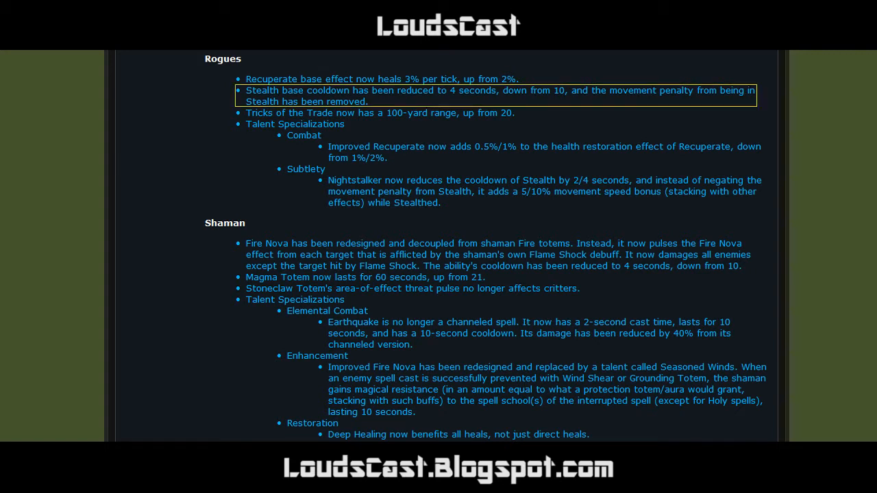